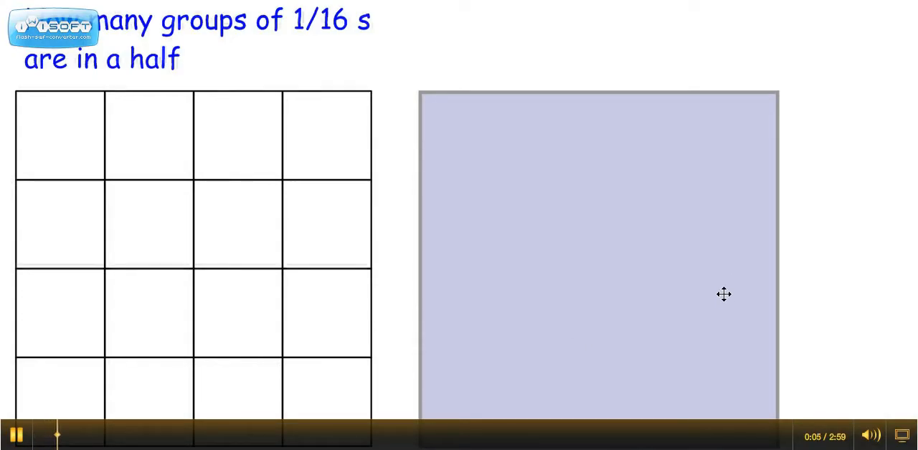
mouse_move(694, 307)
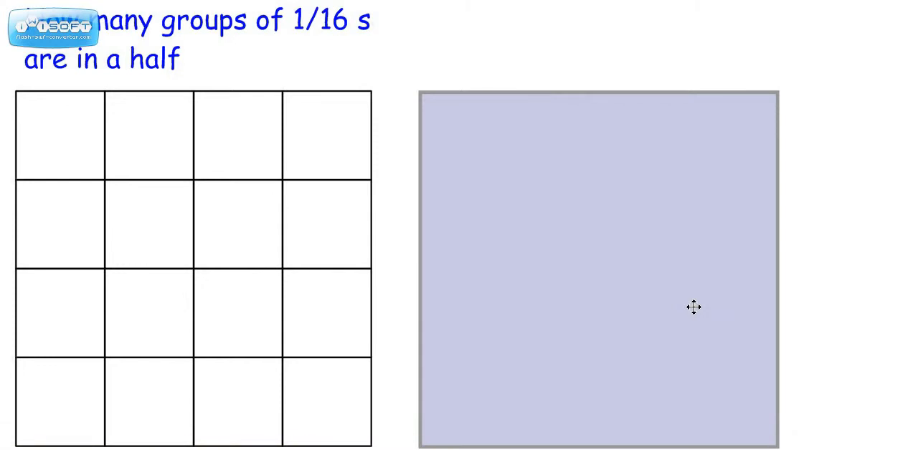
mouse_move(723, 268)
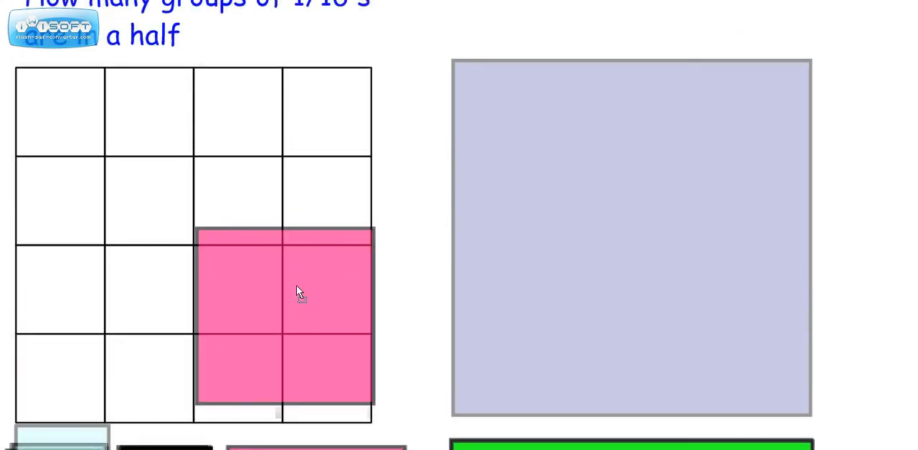
Move the pink square off the 4x4 grid to make room for the green half tile
drag(299, 292, 342, 290)
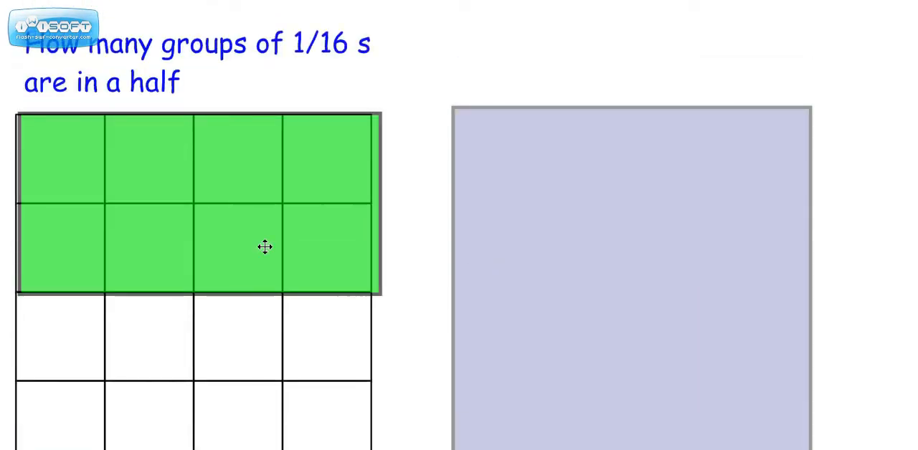
mouse_move(280, 203)
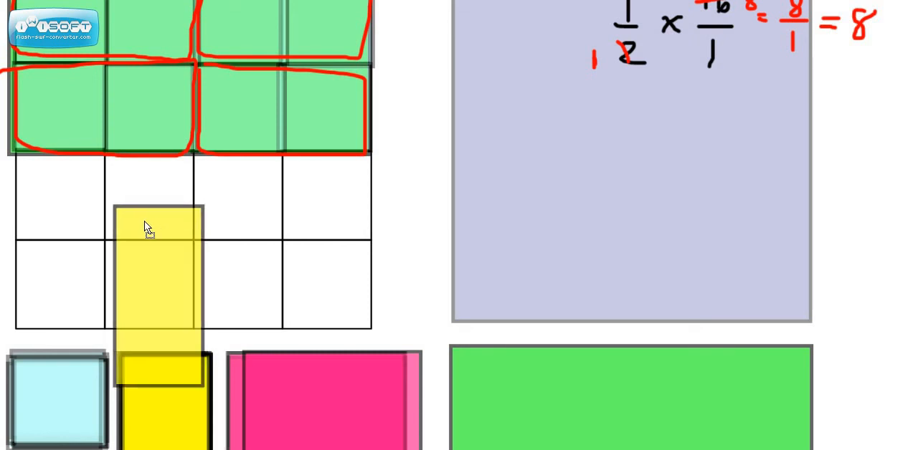
Rotate the yellow strip sideways and move it below the grid onto the tile row
click(154, 272)
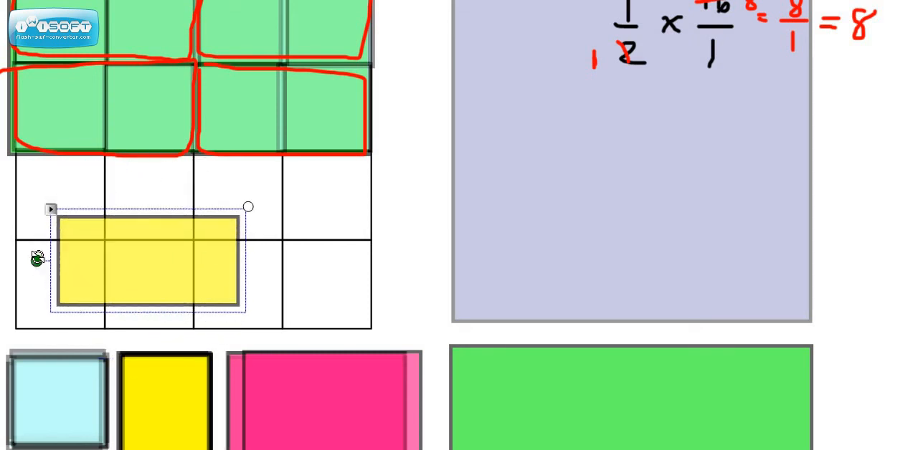
drag(147, 260, 168, 379)
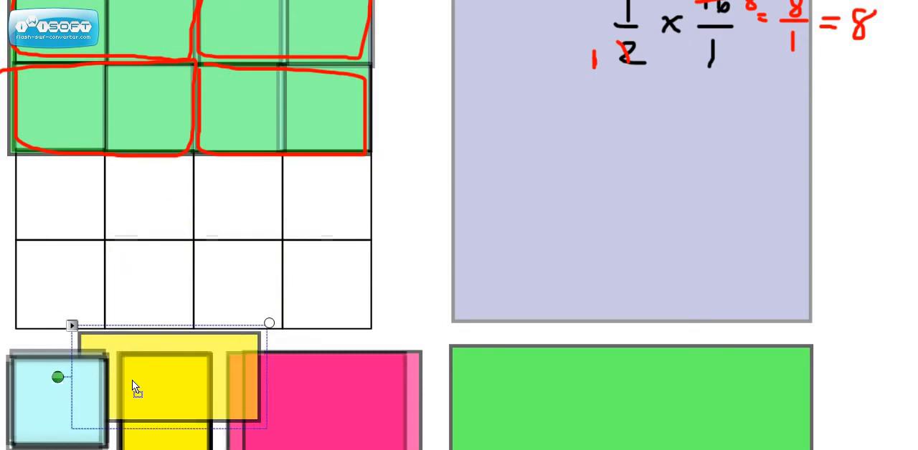